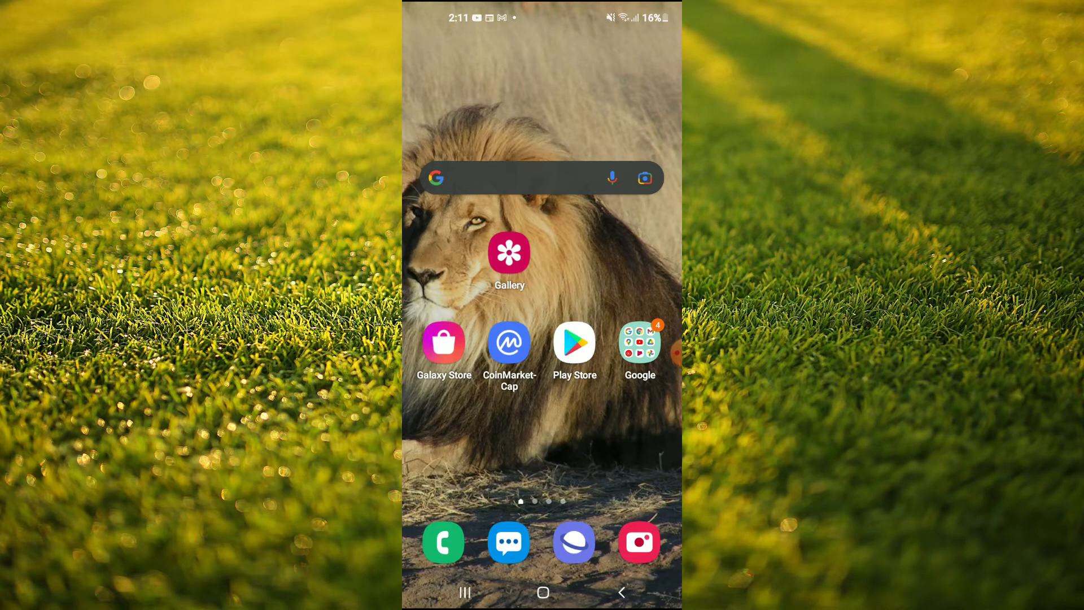
# Look up Facebook from the Play Store's recent searches to check for updates.
pyautogui.click(575, 342)
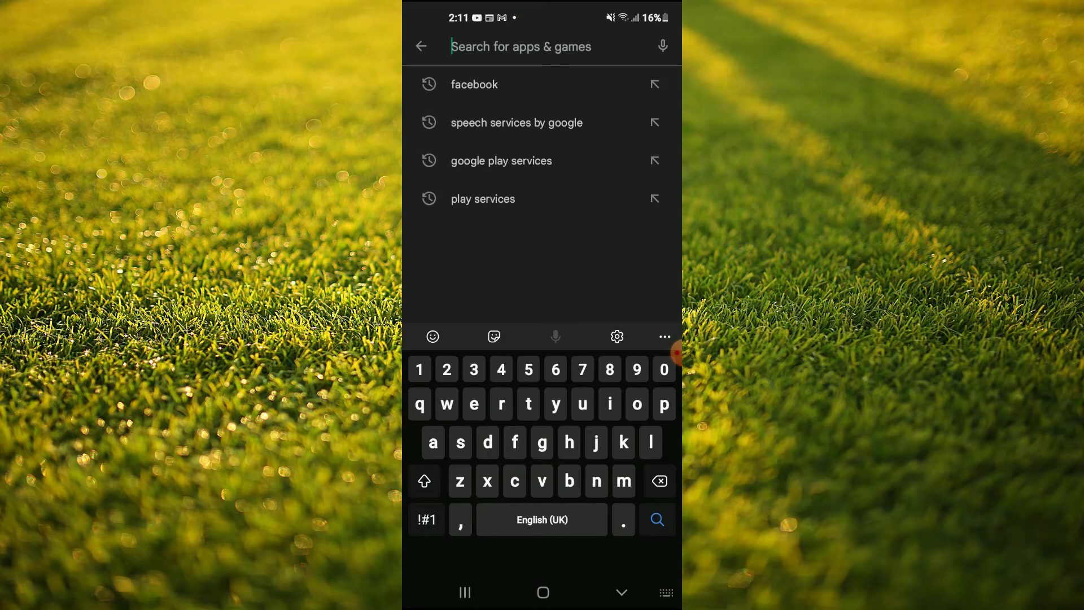
pyautogui.click(474, 84)
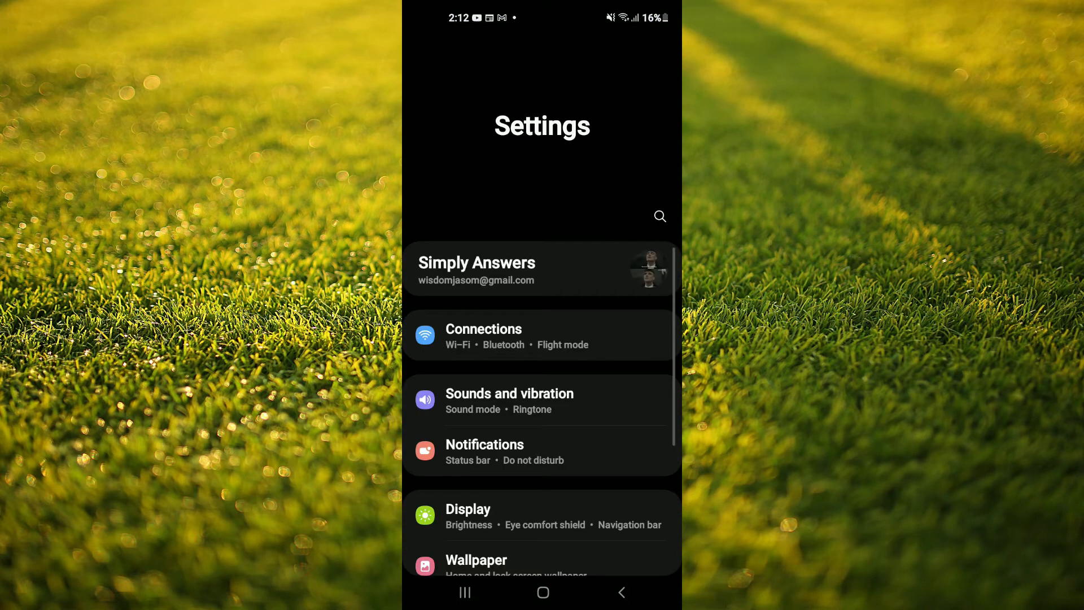
# Find Facebook in the Apps list by searching 'fa' and open its app info page.
pyautogui.scroll(-3)
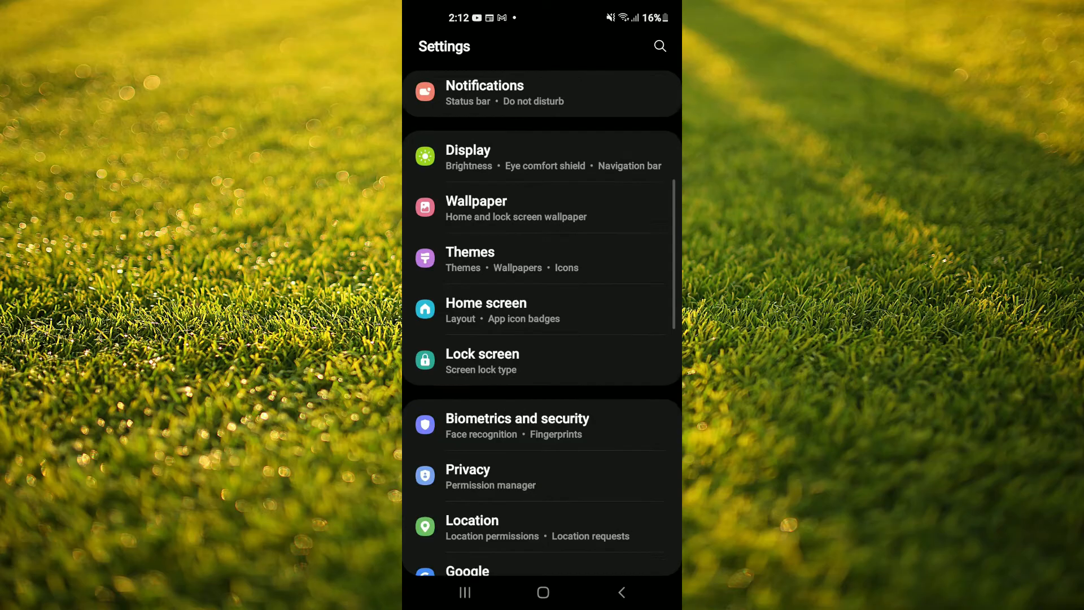
pyautogui.scroll(-3)
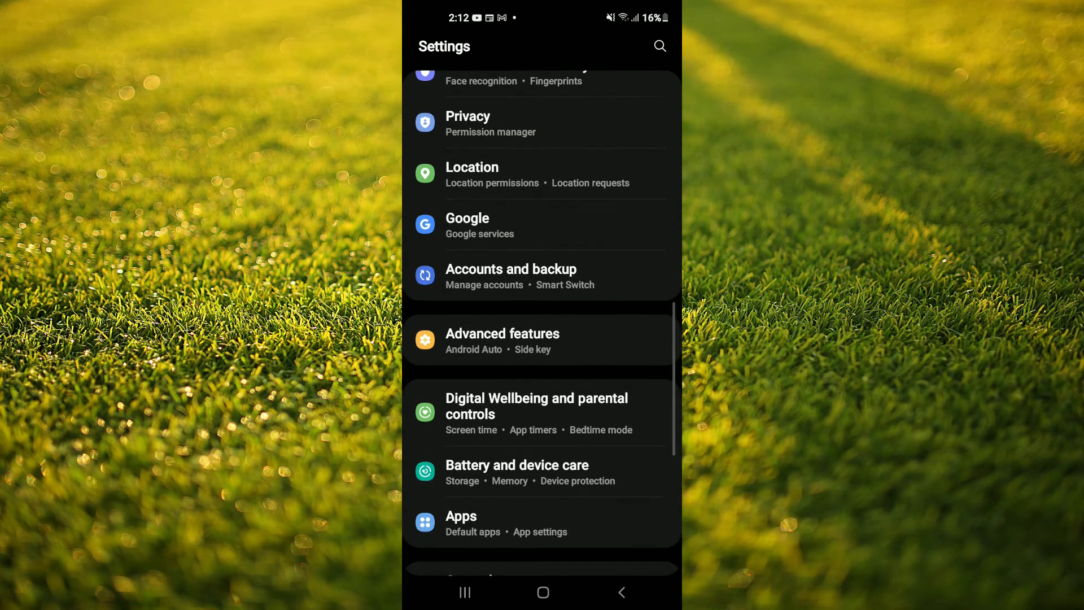
pyautogui.click(461, 522)
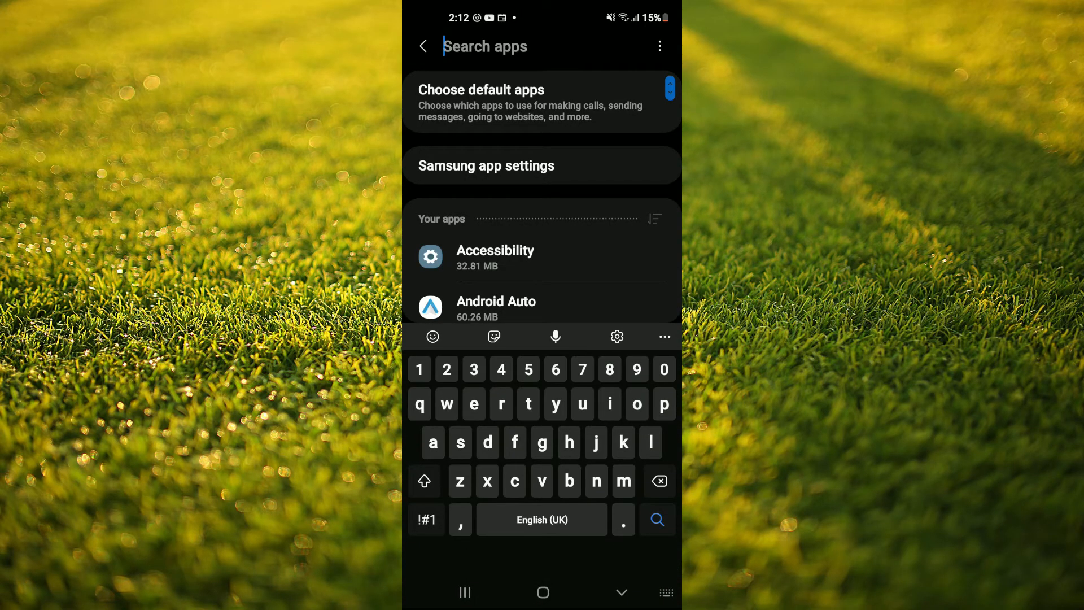
pyautogui.write('fa')
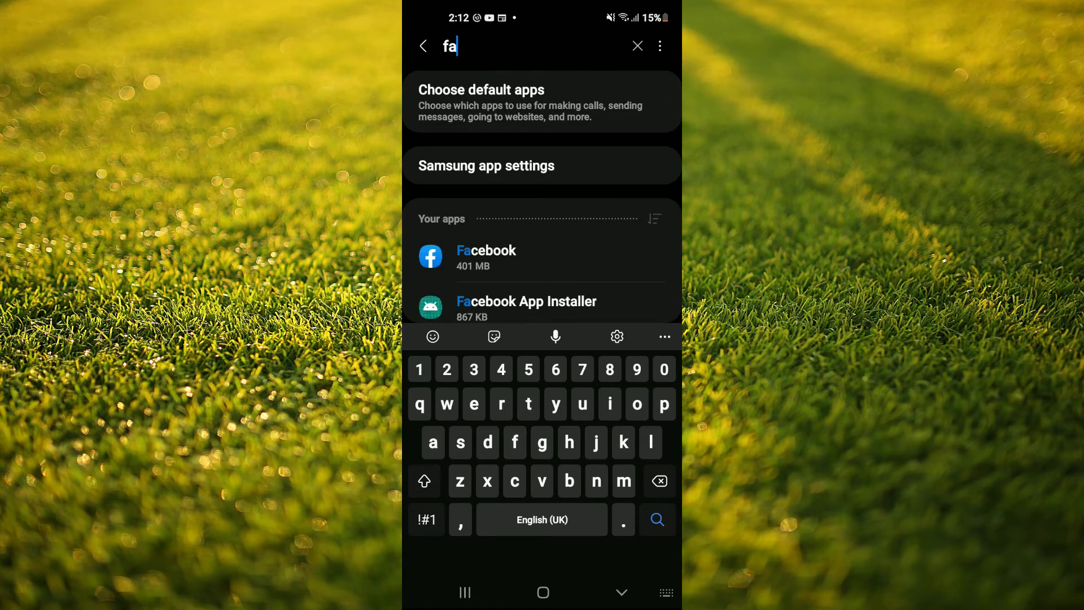
pyautogui.click(485, 258)
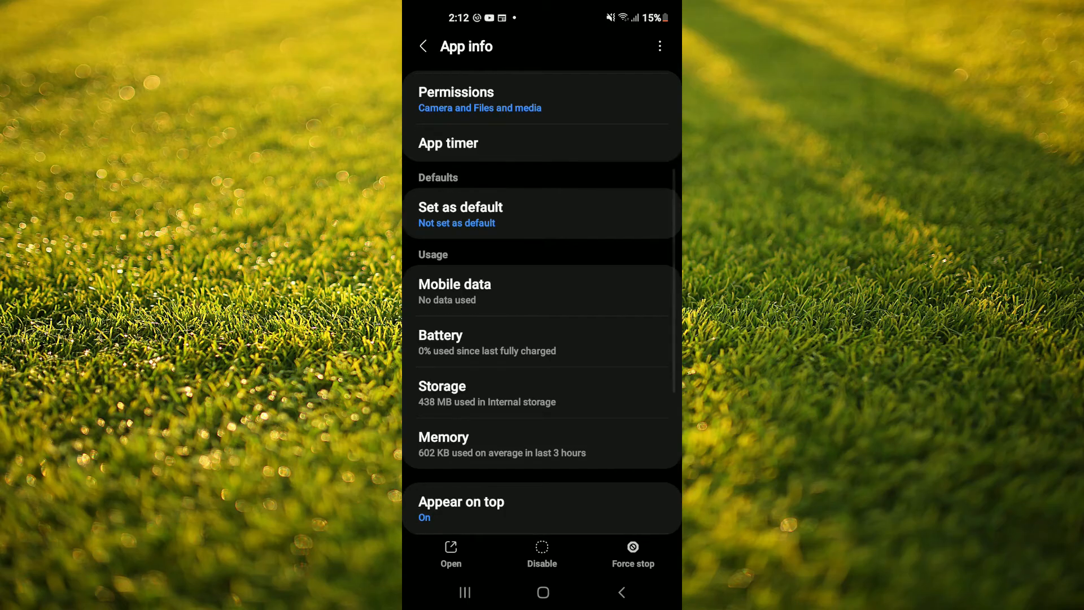
# Clear Facebook's 36 MB of cached files from its Storage page (438 MB total).
pyautogui.click(442, 392)
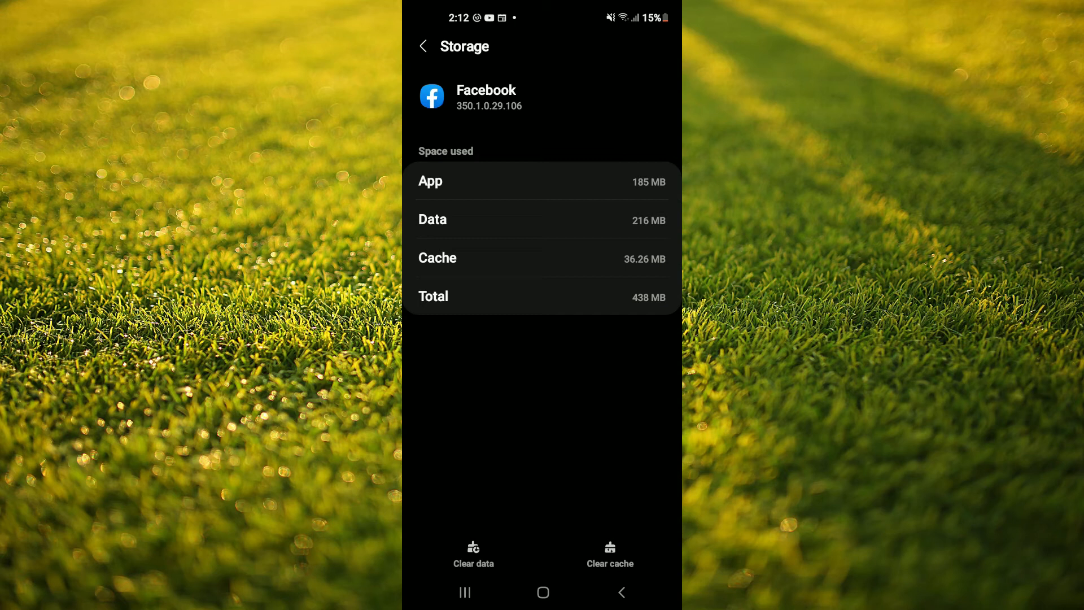
pyautogui.click(423, 46)
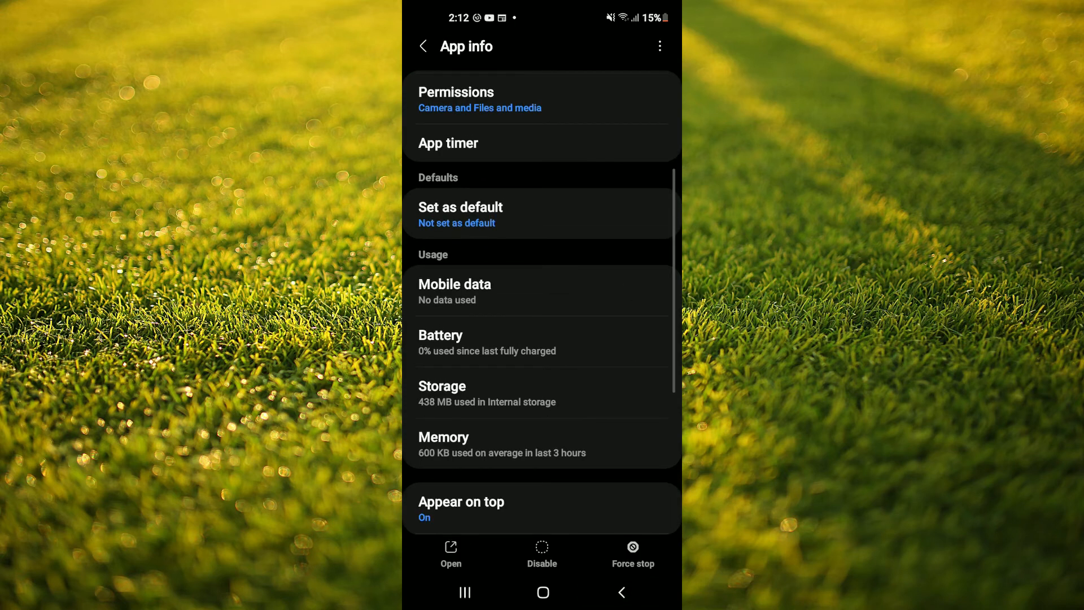